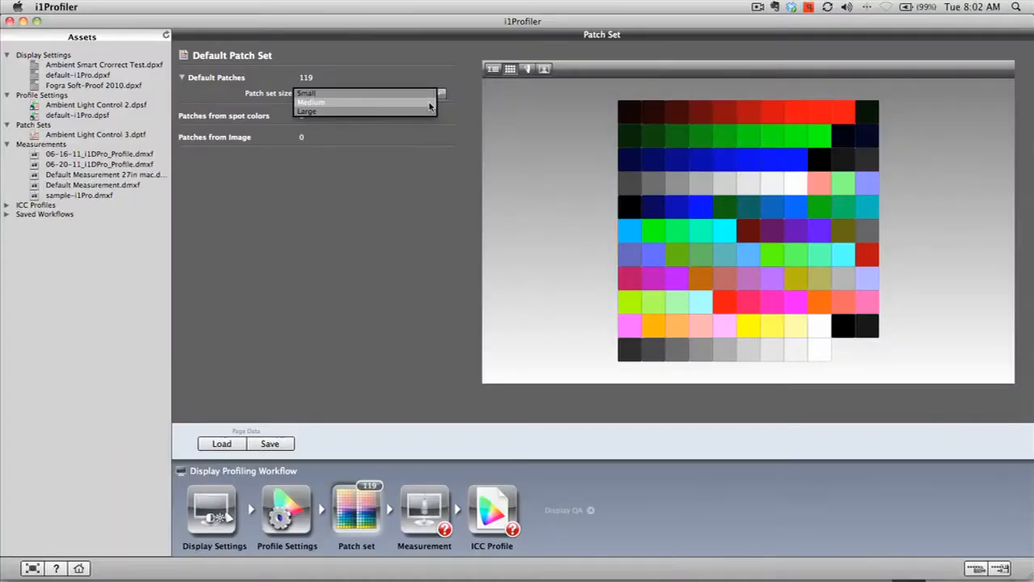
Step: Choose Medium from the Patch set size dropdown
left_click(311, 103)
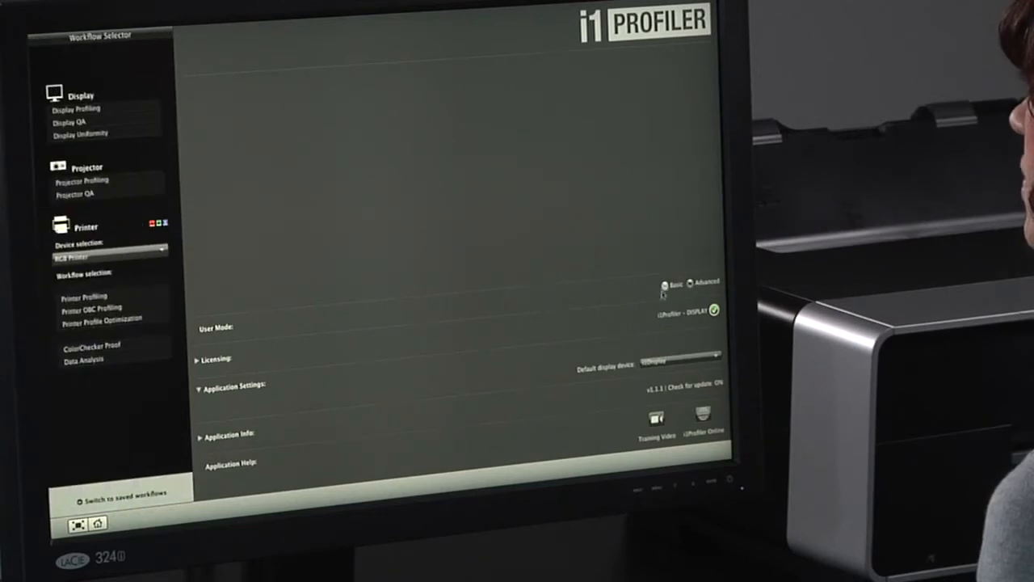
Step: Switch to Basic mode and advance through Measurement to the ICC Profile step
left_click(76, 108)
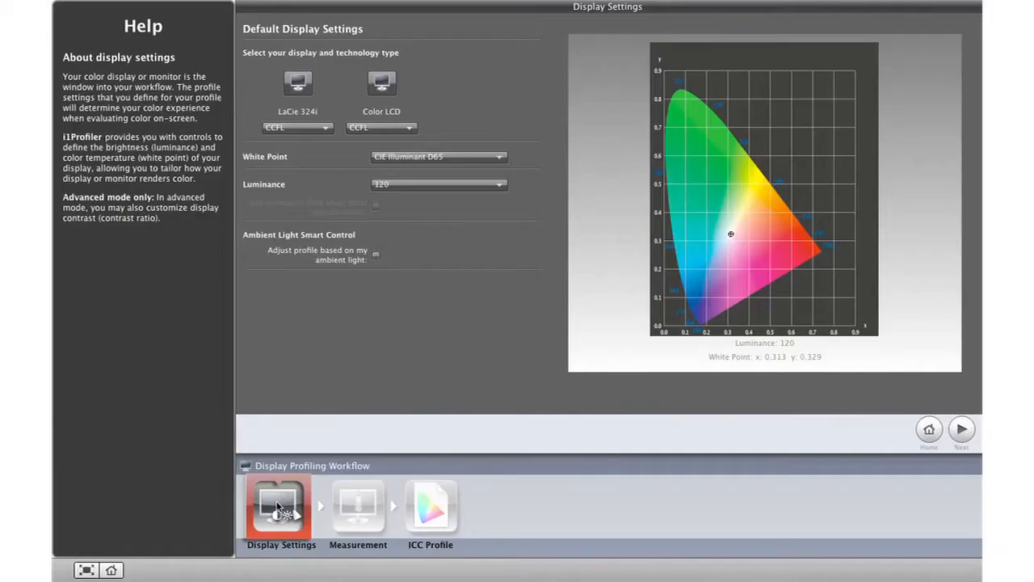
left_click(358, 505)
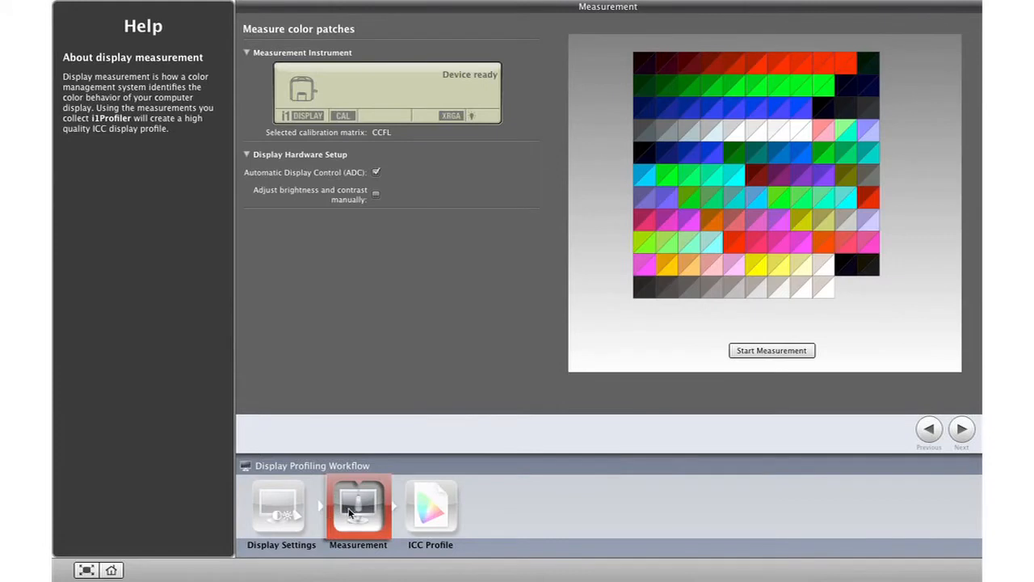
mouse_move(420, 518)
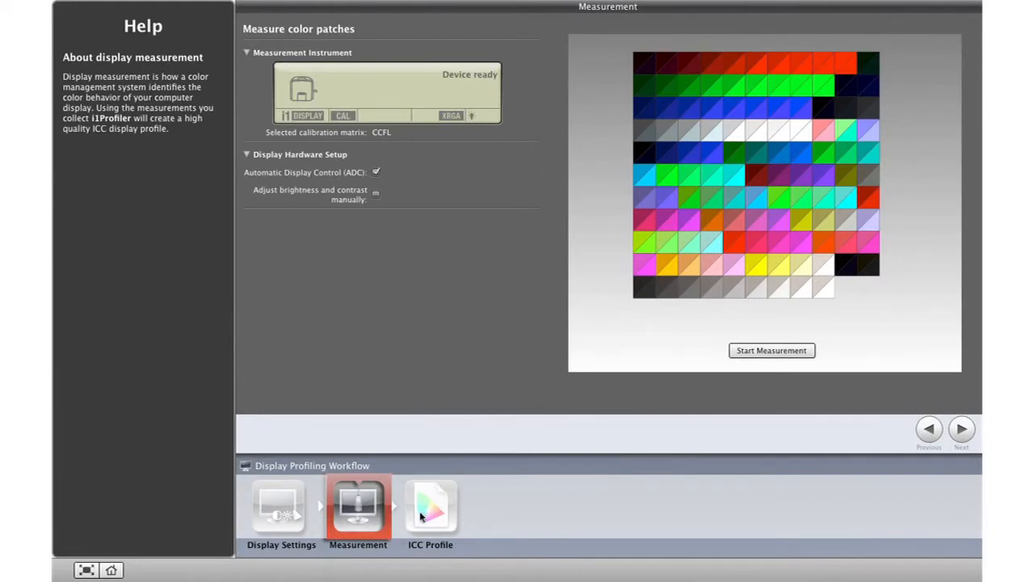
left_click(430, 505)
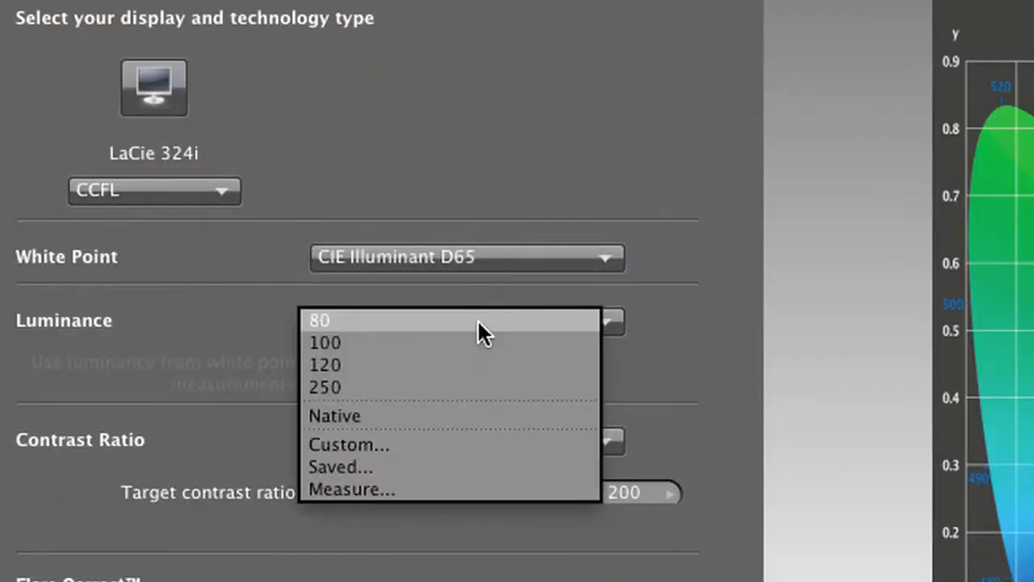
Step: Set target luminance to 80 and save the display settings as a file
left_click(324, 364)
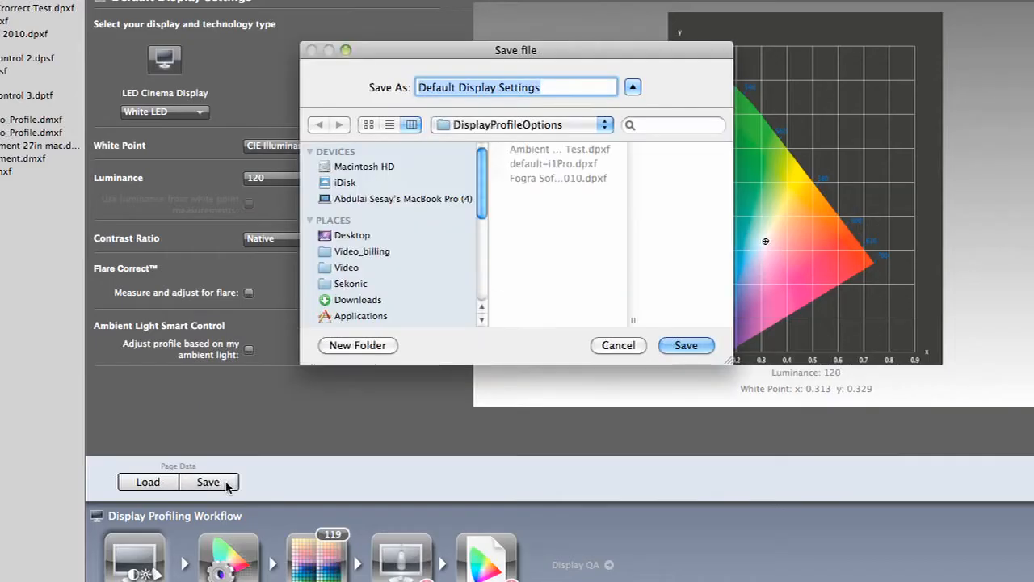
left_click(685, 345)
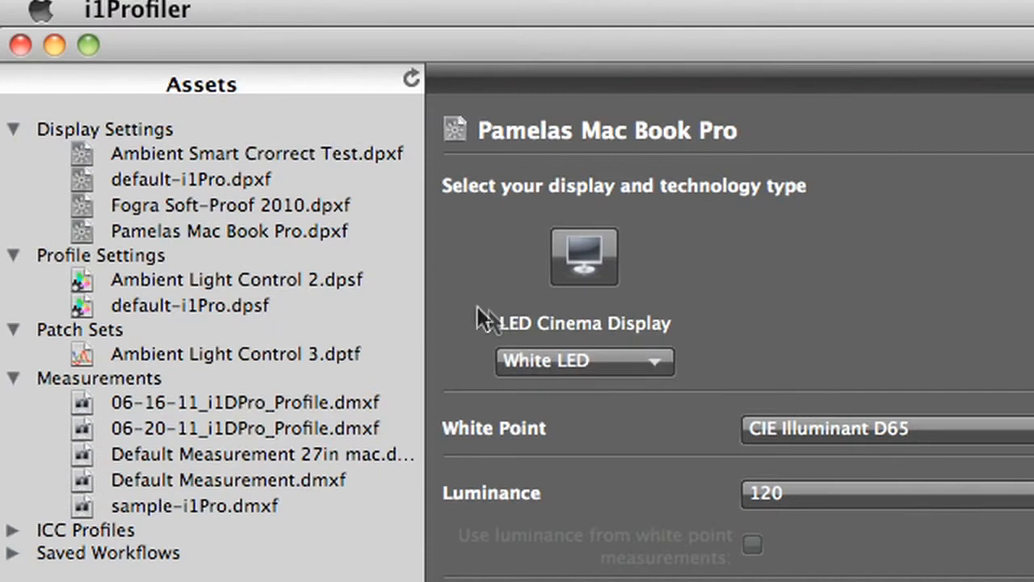
left_click(229, 231)
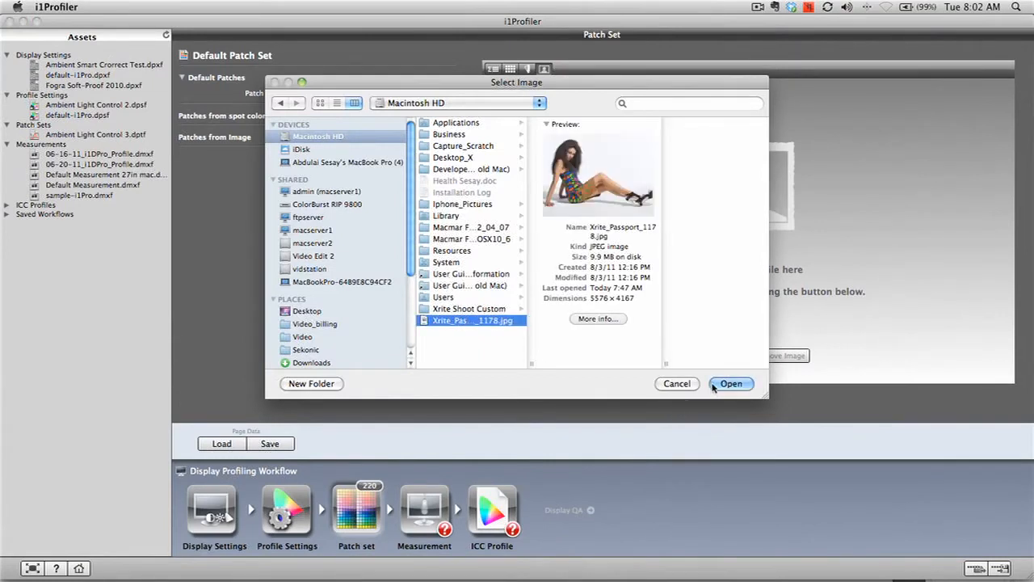
Step: Load the selected photo into the patch set
left_click(730, 383)
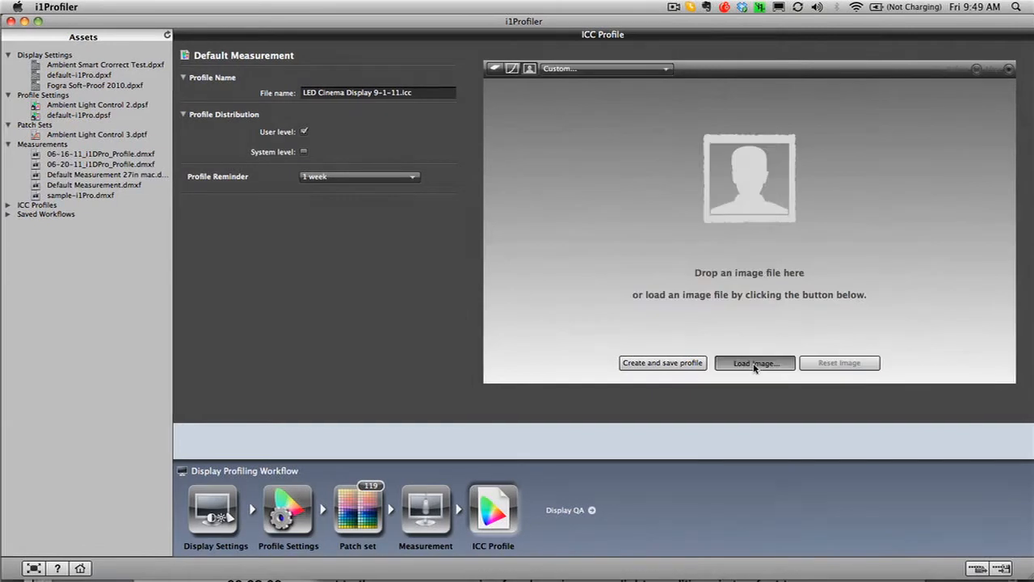
Step: Preview a TIFF photo before and after the profile, then rotate the 3D gamut
left_click(754, 363)
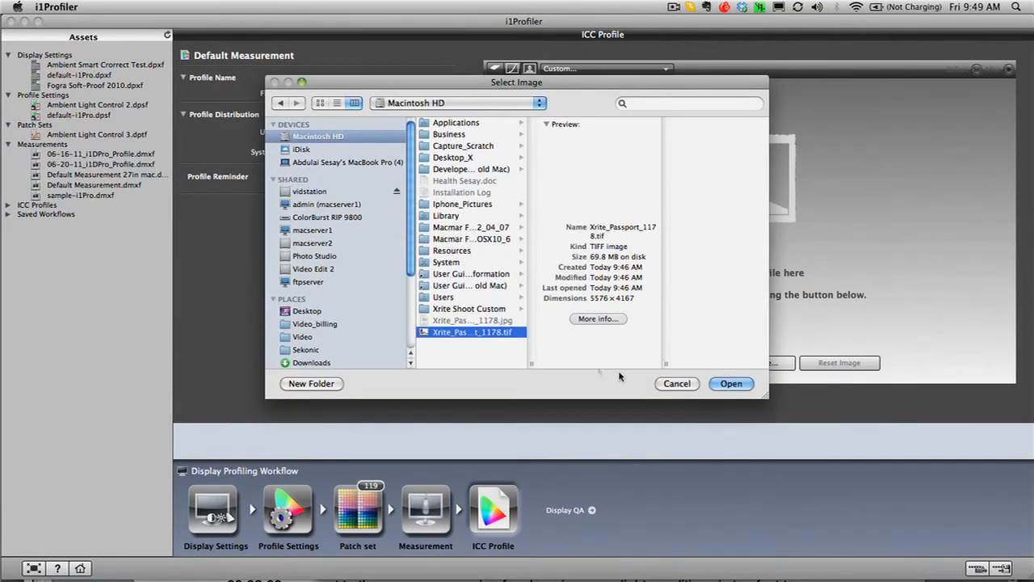
left_click(730, 383)
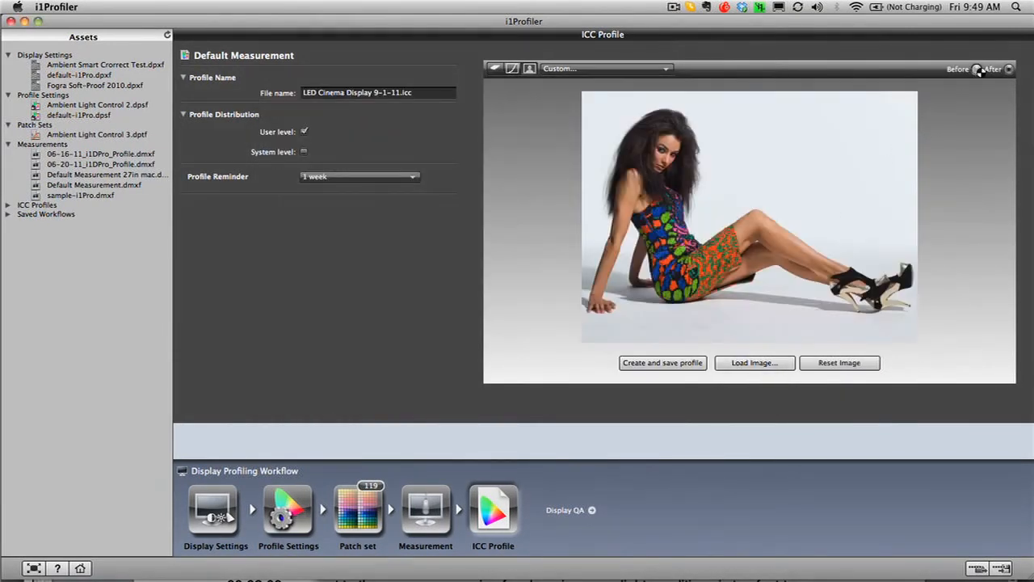
left_click(494, 68)
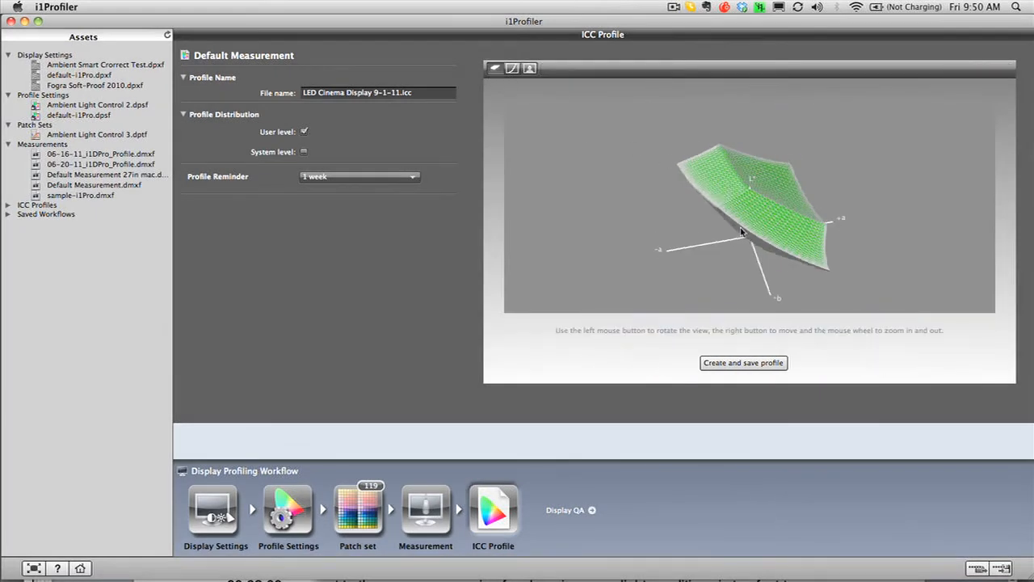
left_click_drag(743, 233, 748, 247)
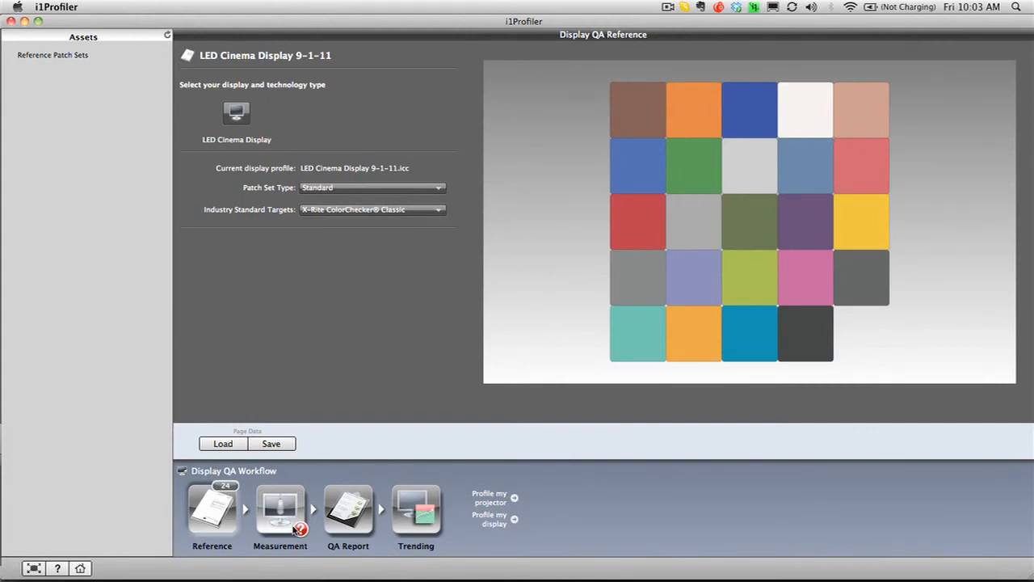
Step: View the passing QA report for LED Cinema Display 9-1-11, then its ΔE trend
left_click(347, 510)
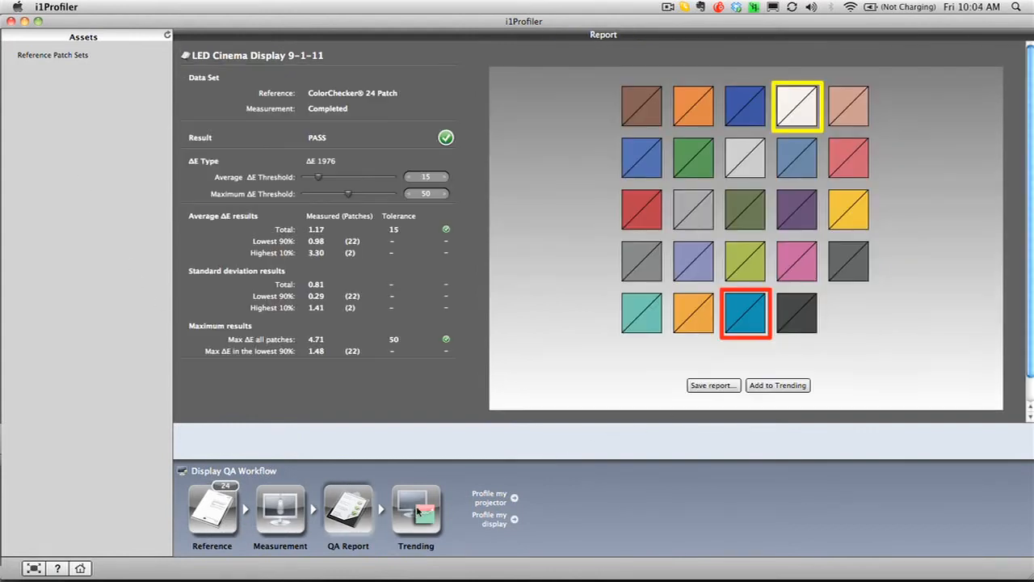
left_click(415, 509)
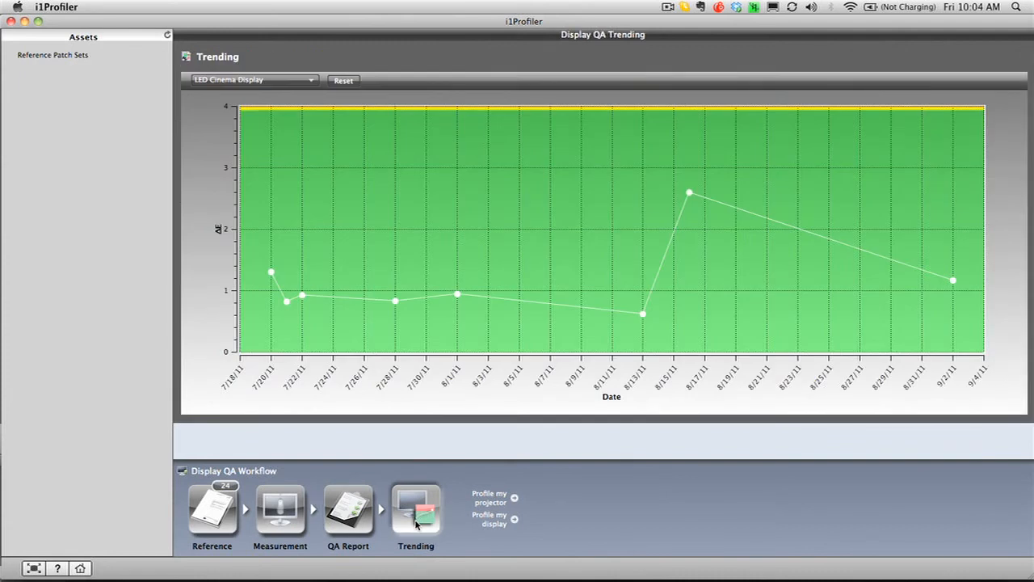